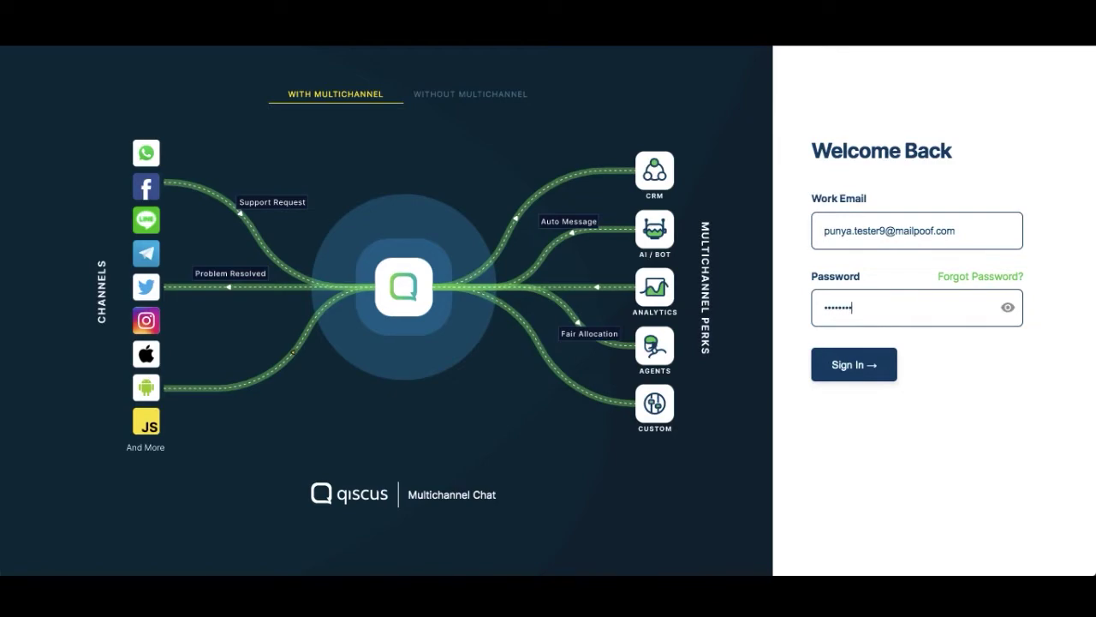
Sign in with the entered credentials to reach the conversation inbox.
{"action": "left_click", "coordinate": [853, 364]}
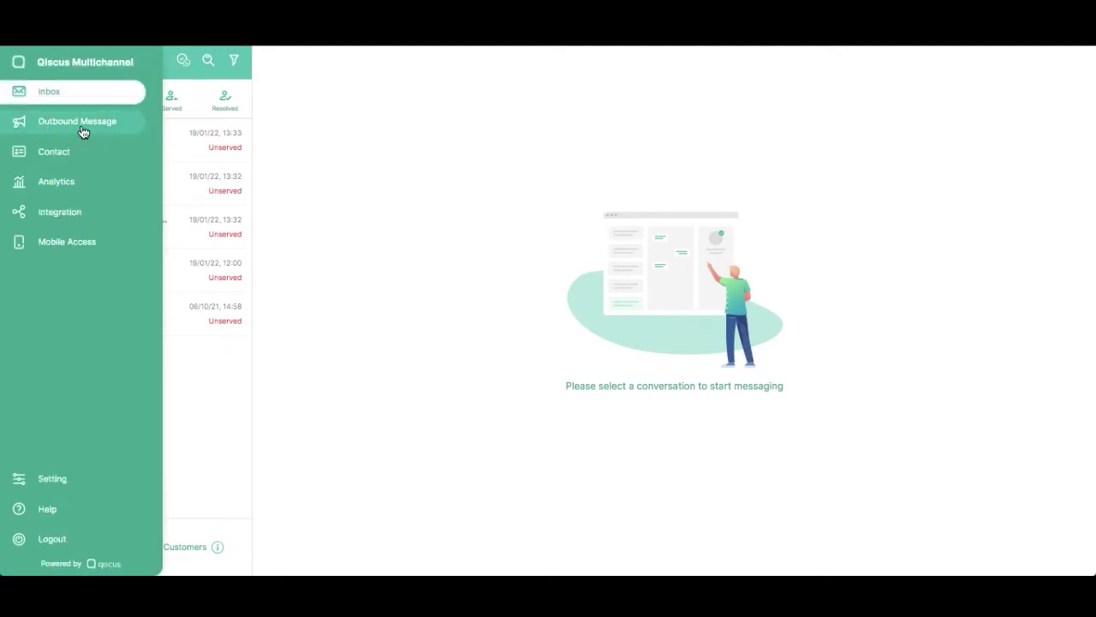
Go to the Outbound Message section from the sidebar.
{"action": "left_click", "coordinate": [77, 121]}
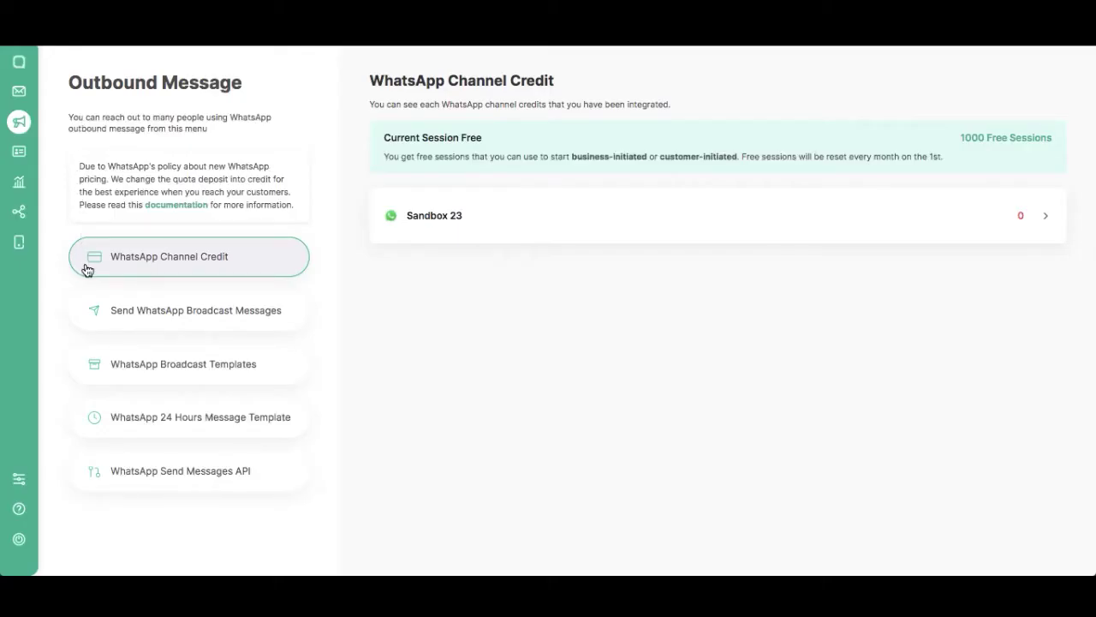
{"action": "mouse_move", "coordinate": [326, 233]}
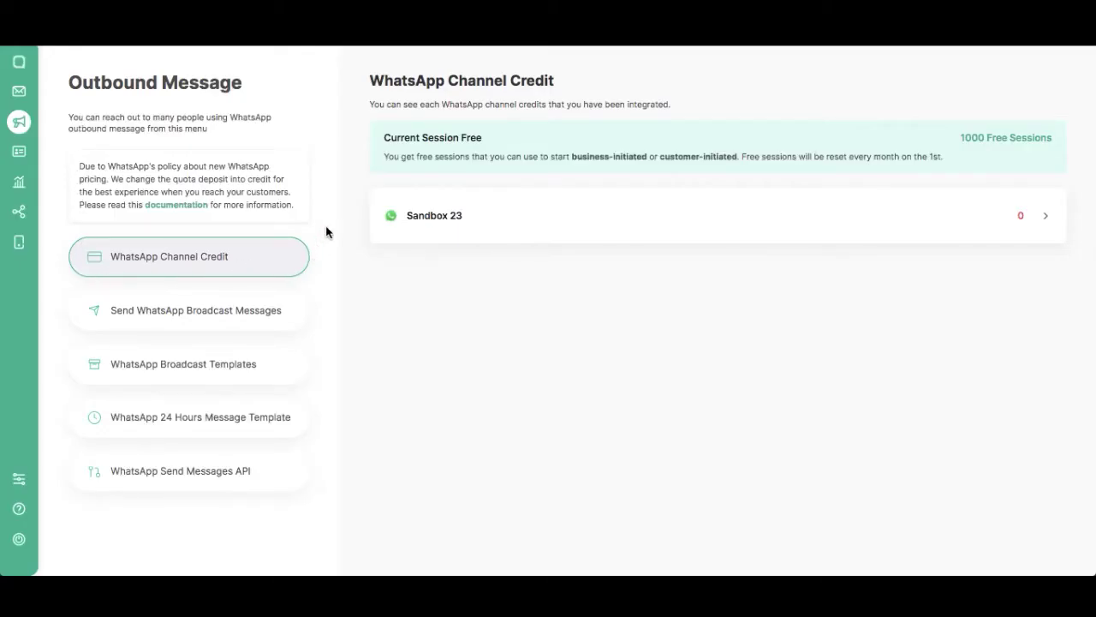
{"action": "mouse_move", "coordinate": [669, 211]}
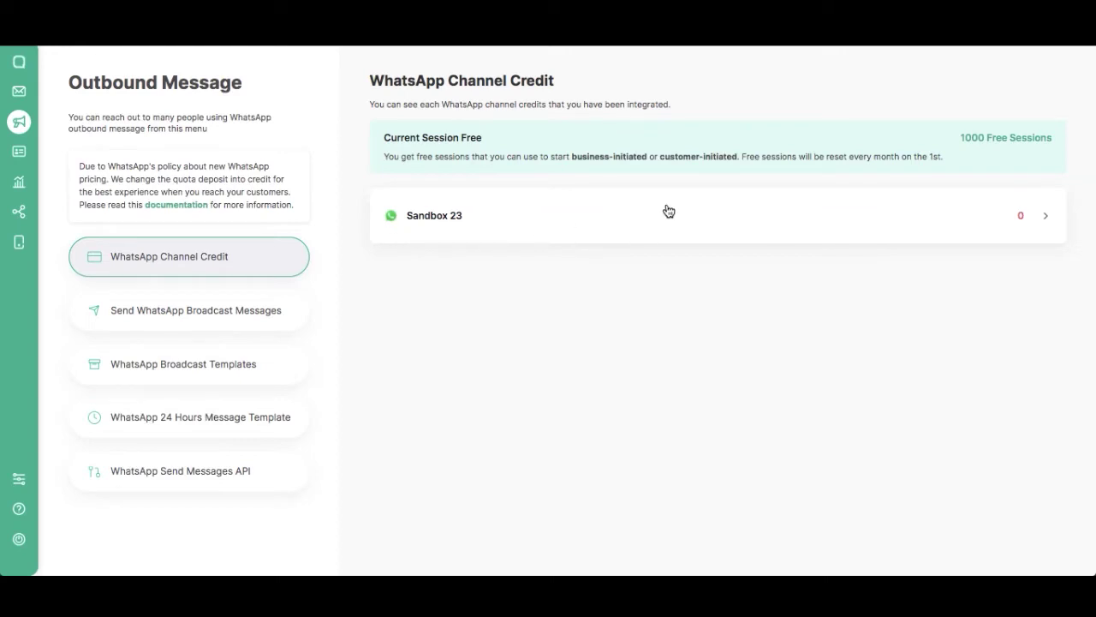
{"action": "mouse_move", "coordinate": [1049, 161]}
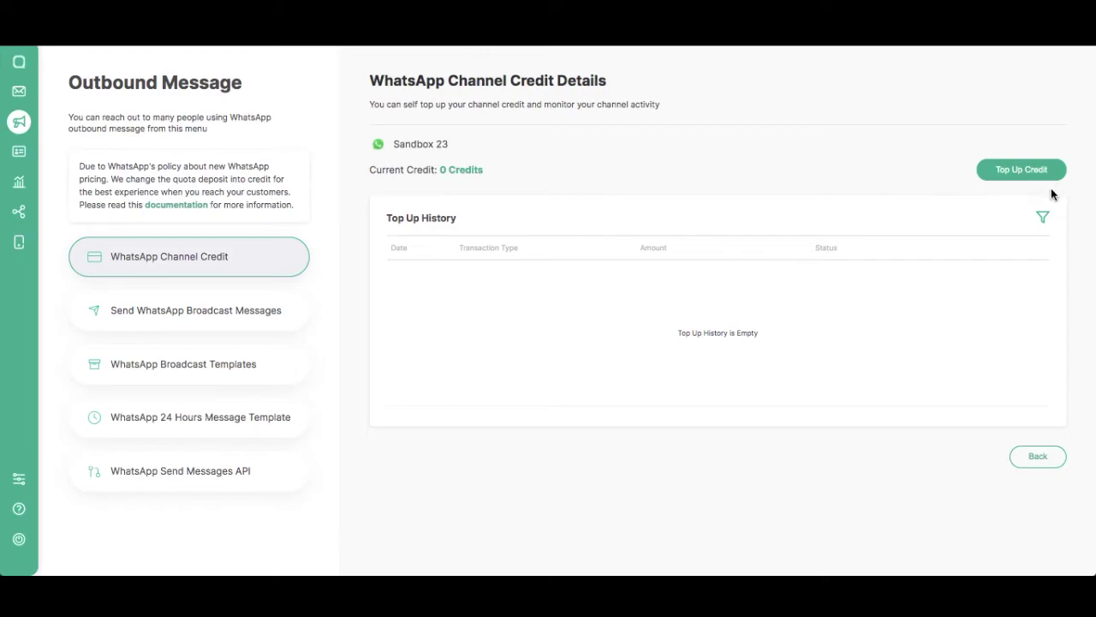
Start a credit top-up for Sandbox 23 paid through Virtual Account Bank - BNI.
{"action": "left_click", "coordinate": [1021, 169]}
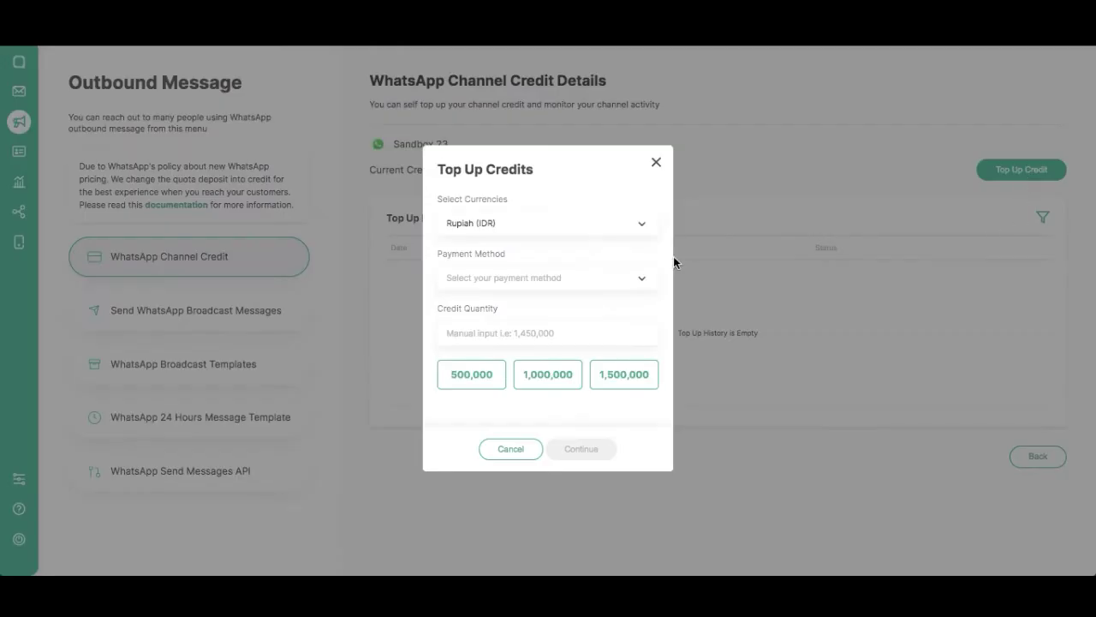
{"action": "mouse_move", "coordinate": [452, 236]}
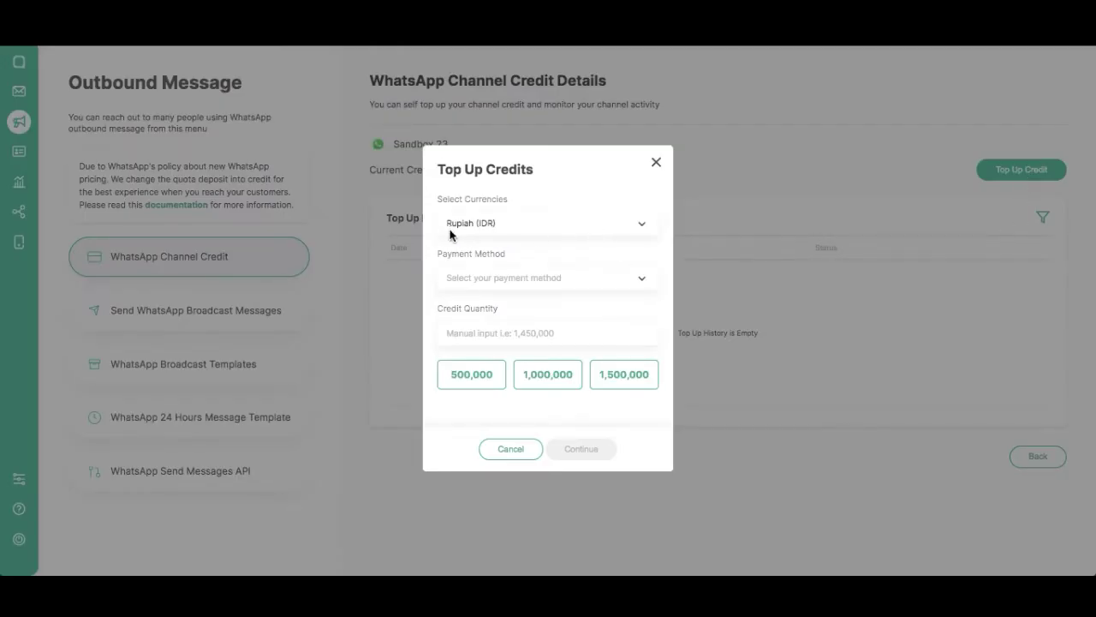
{"action": "left_click", "coordinate": [547, 278]}
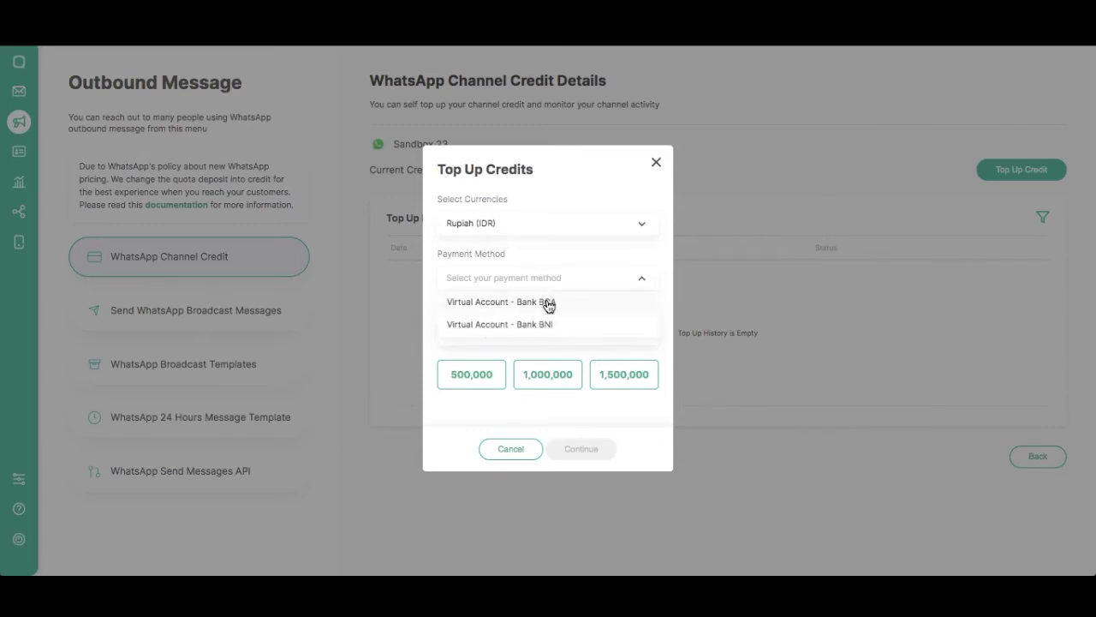
{"action": "left_click", "coordinate": [499, 324]}
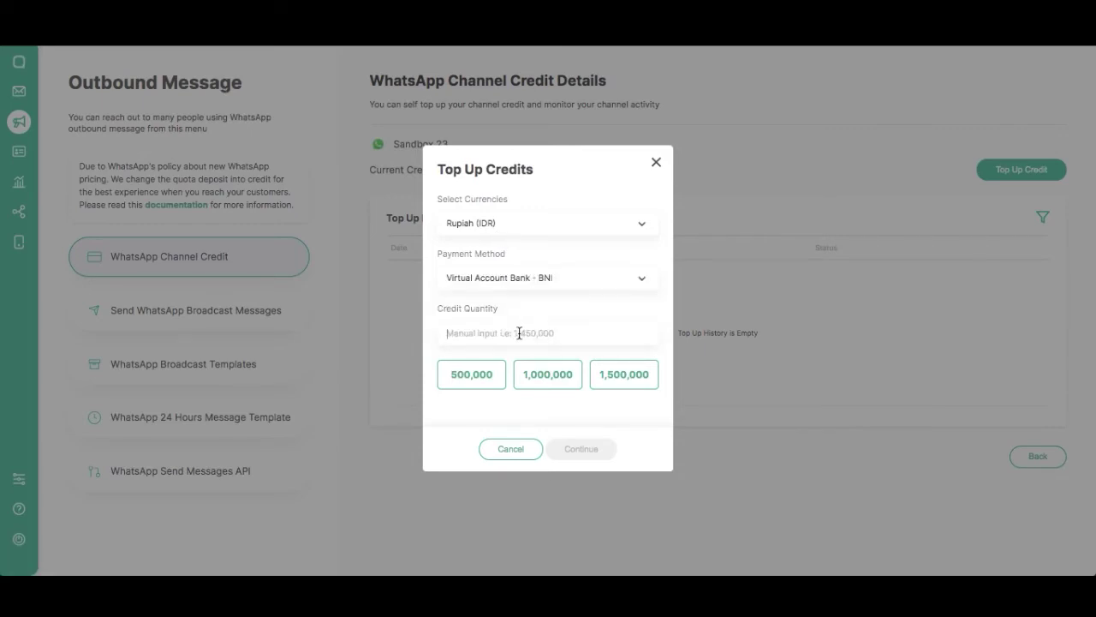
Set the credit quantity to 100,000, trying the 500,000 and 1,000,000 presets along the way.
{"action": "type", "text": "100"}
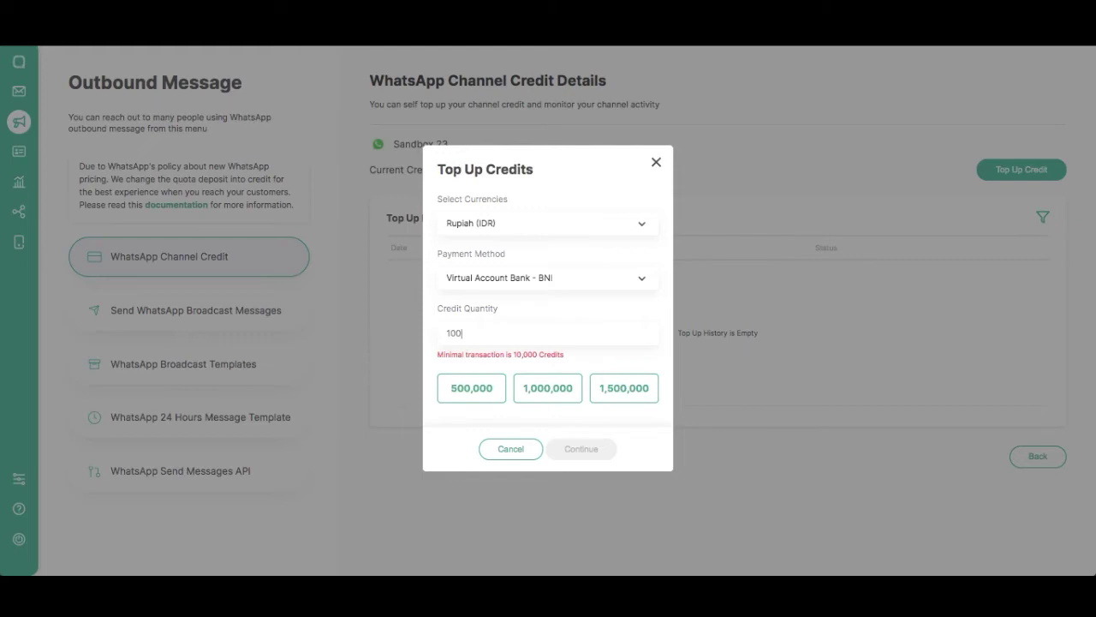
{"action": "type", "text": "100000"}
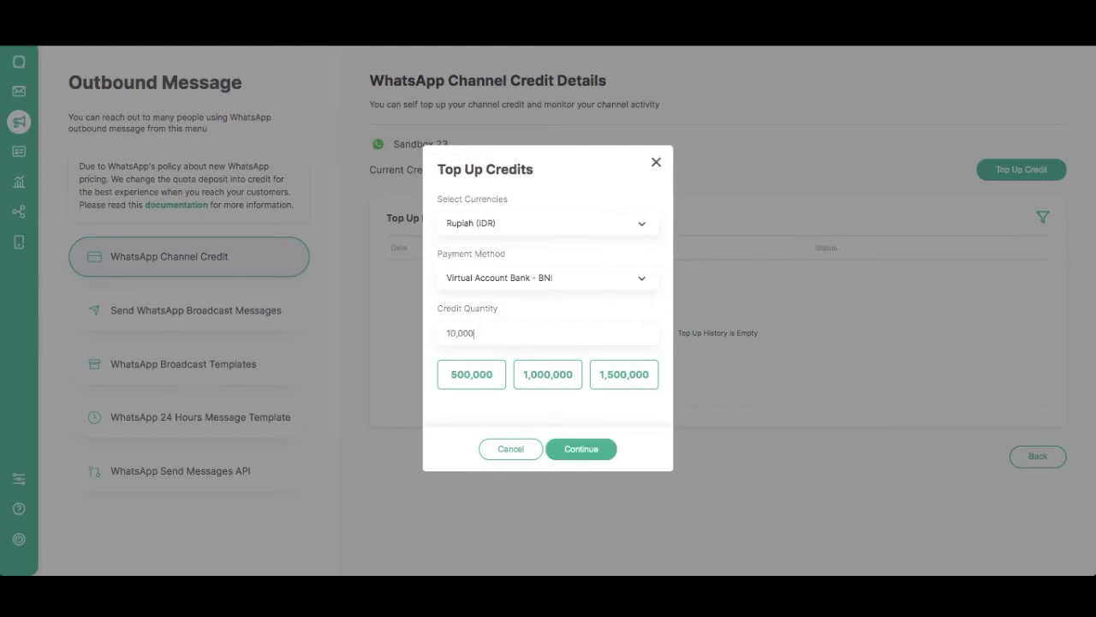
{"action": "type", "text": "100,000"}
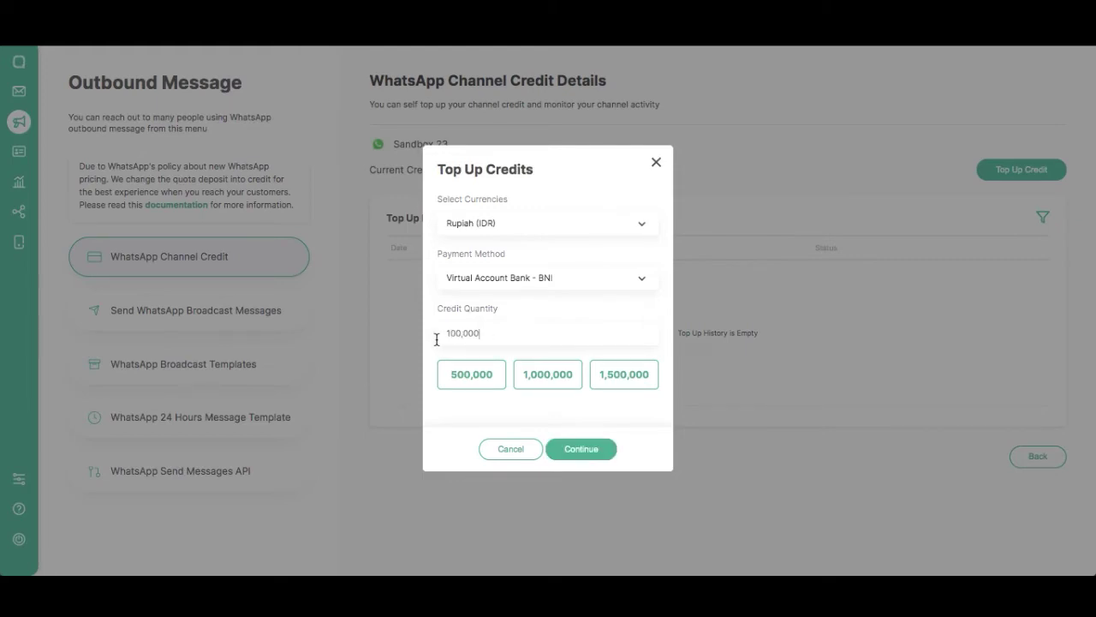
{"action": "left_click", "coordinate": [472, 374]}
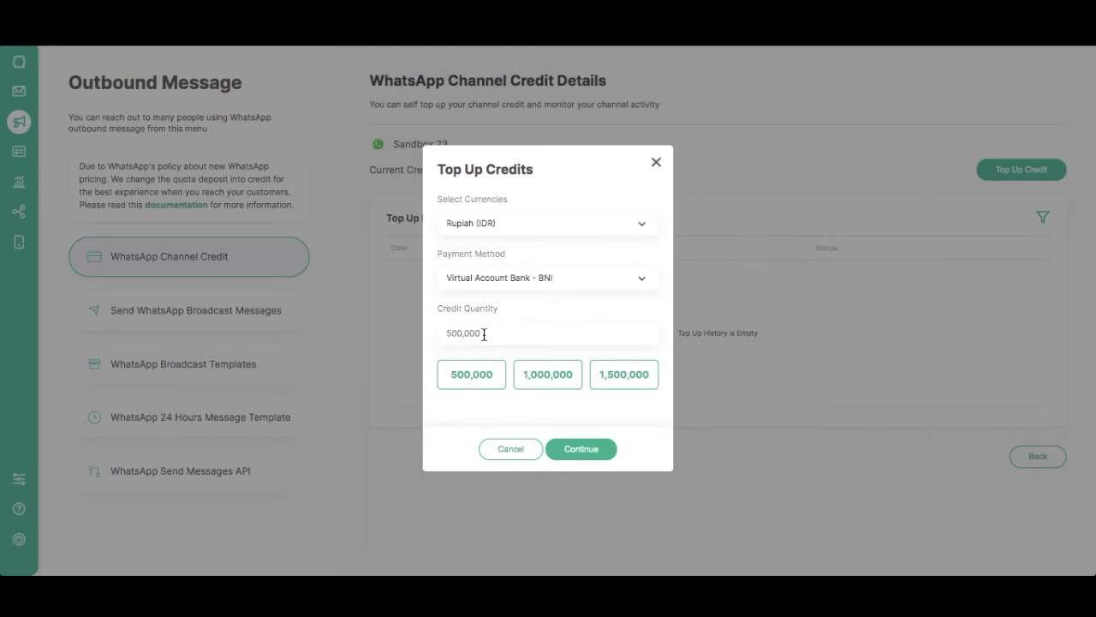
{"action": "left_click", "coordinate": [547, 374]}
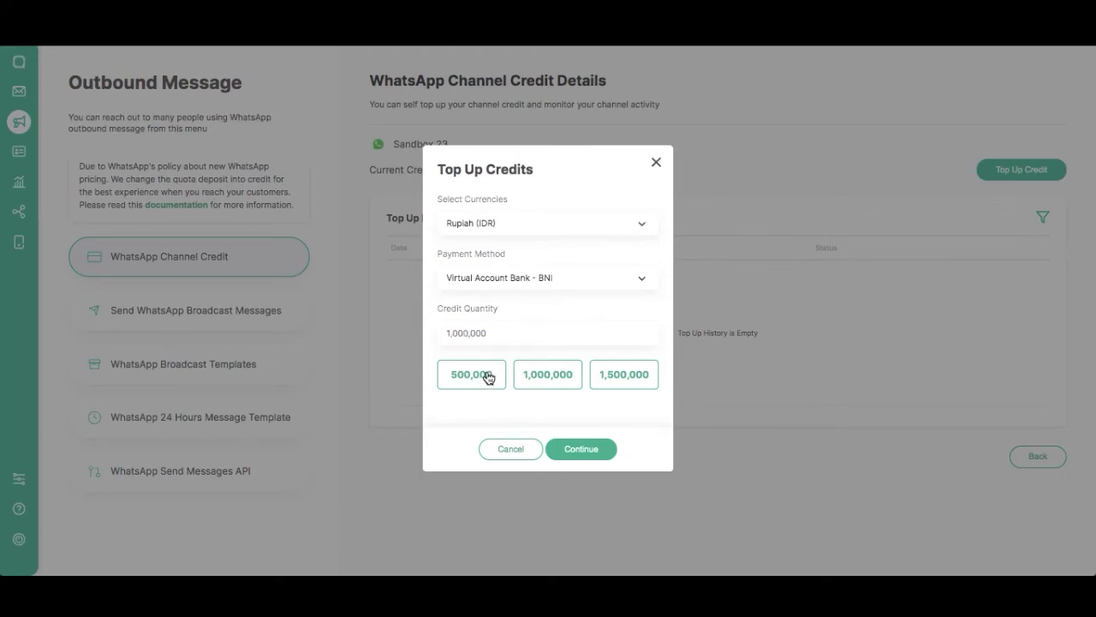
{"action": "left_click", "coordinate": [471, 374]}
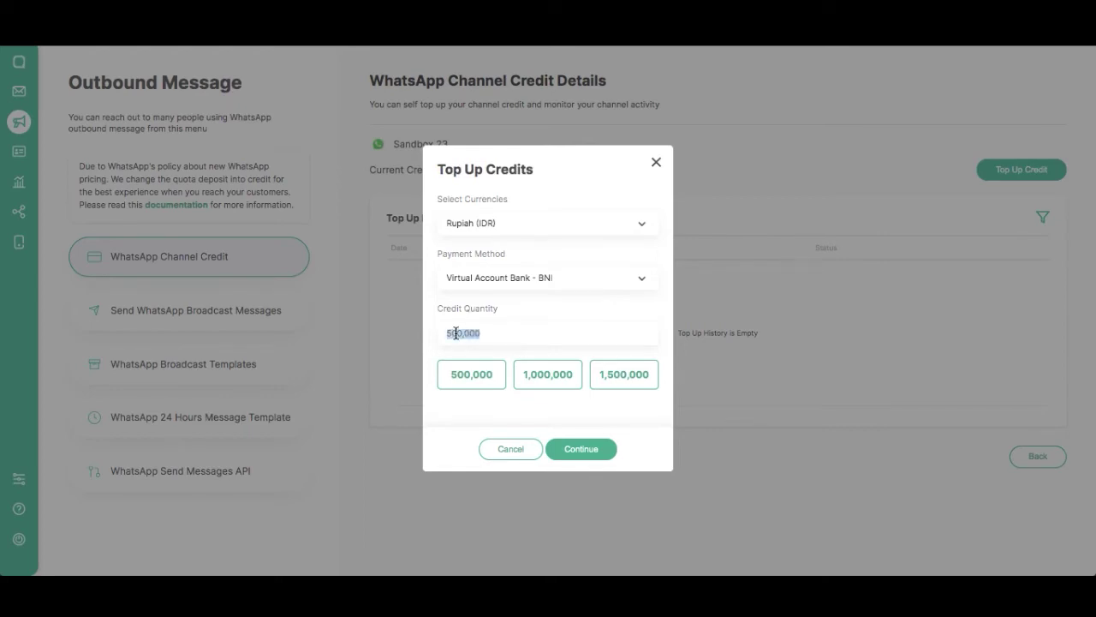
{"action": "type", "text": "10,000"}
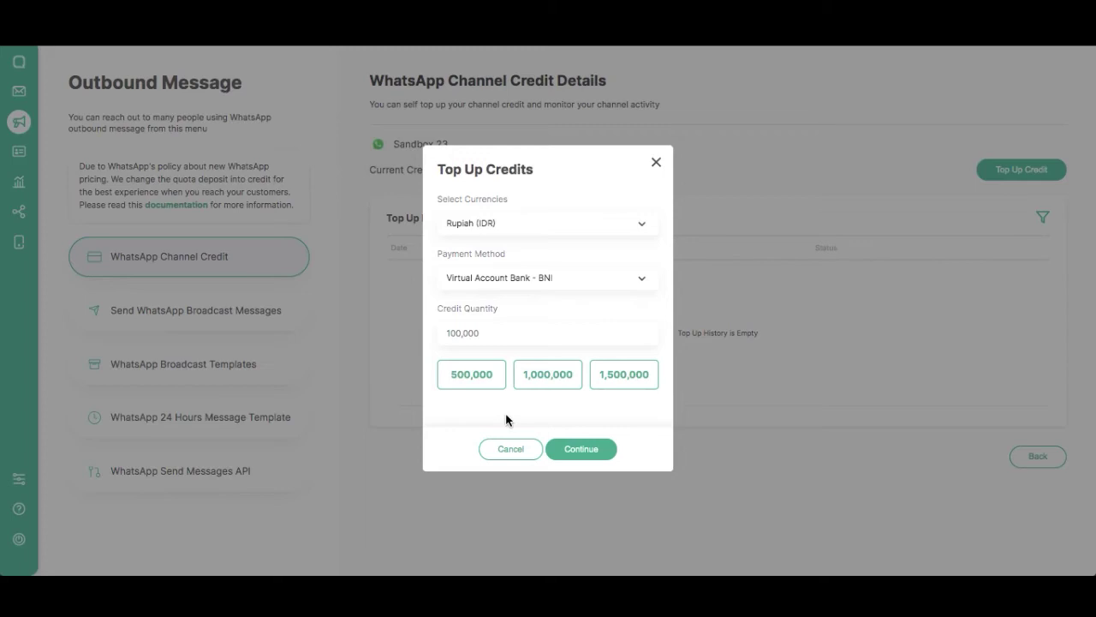
{"action": "mouse_move", "coordinate": [581, 448]}
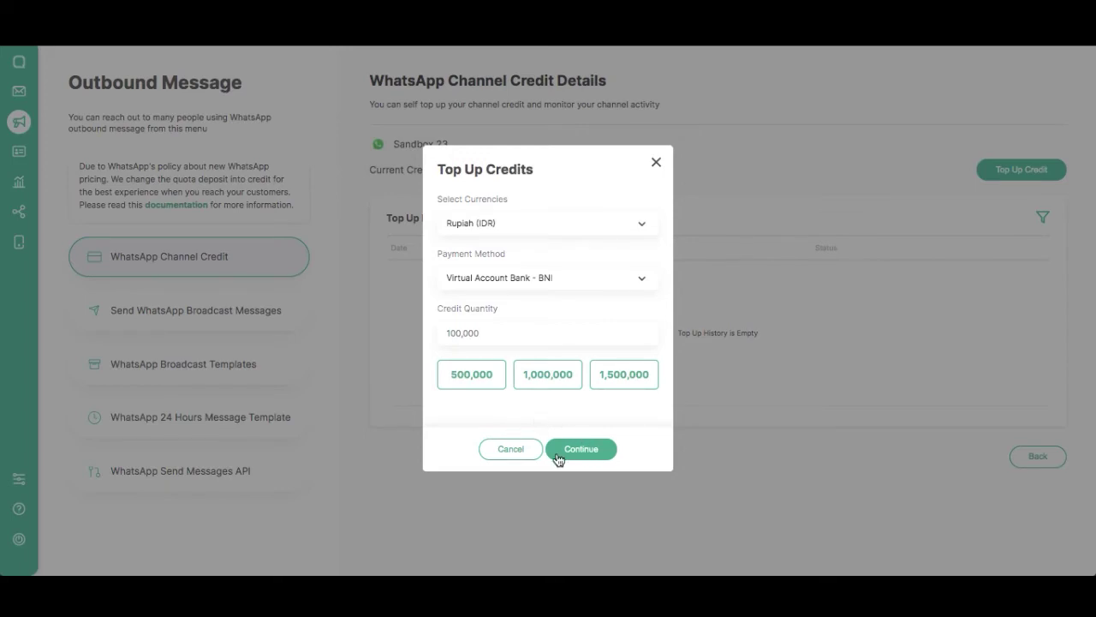
Process the payment and submit the confirmed 100,000-credit top-up totalling Rp 110,000.
{"action": "left_click", "coordinate": [580, 449]}
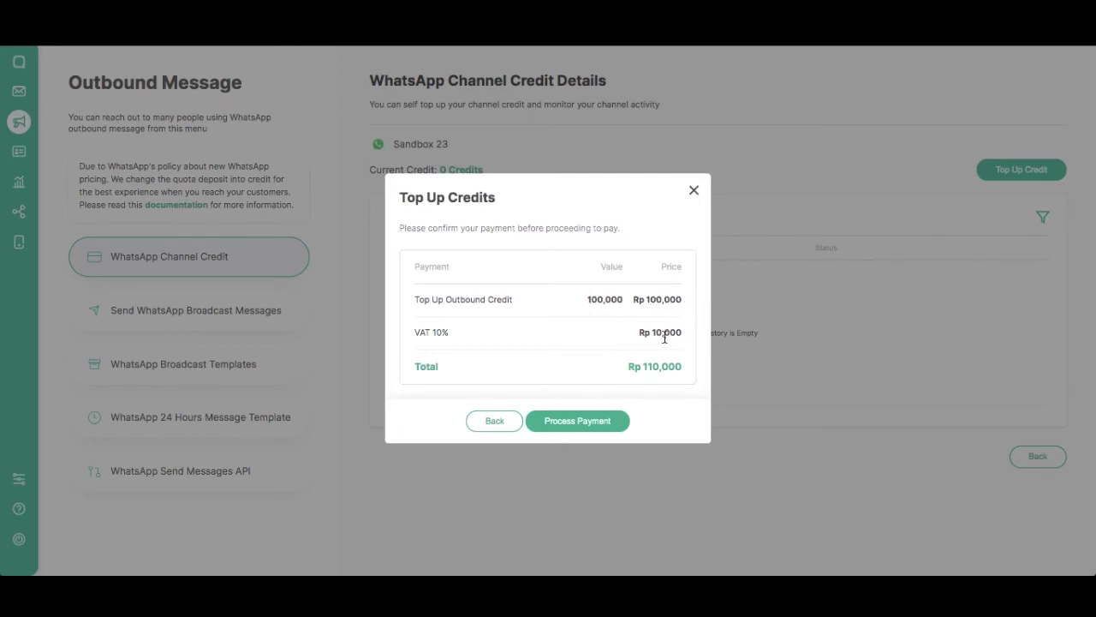
{"action": "mouse_move", "coordinate": [587, 429]}
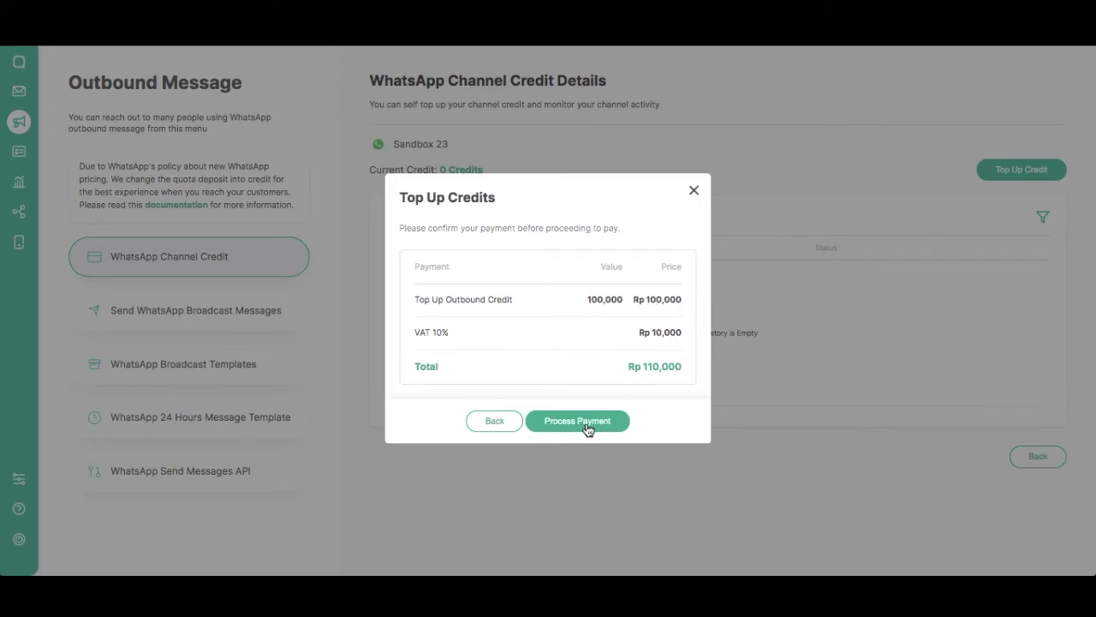
{"action": "mouse_move", "coordinate": [617, 434]}
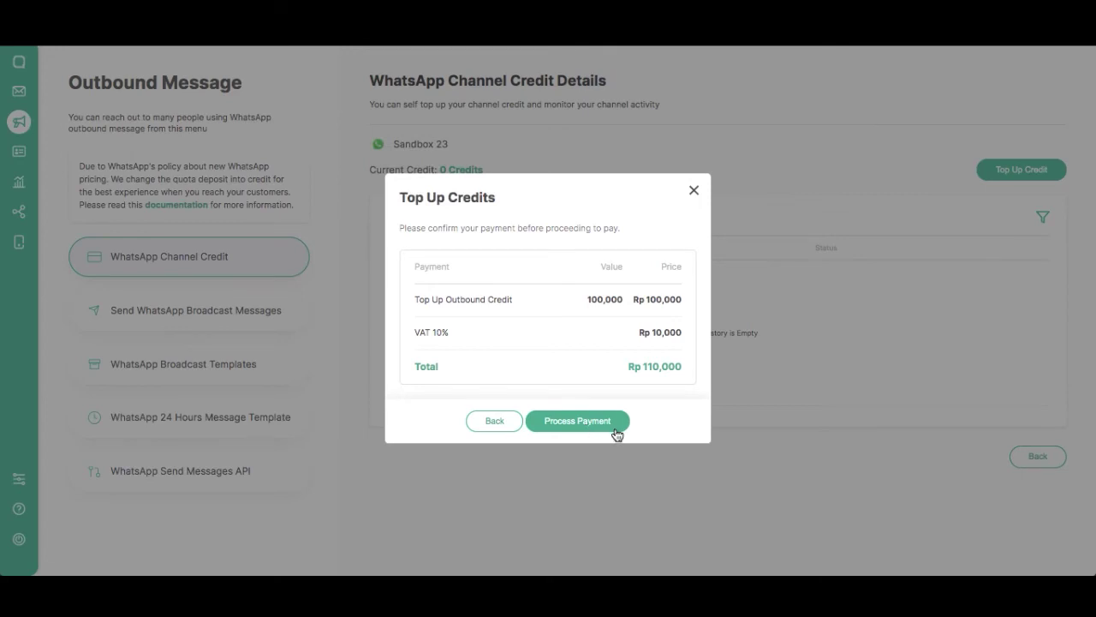
{"action": "left_click", "coordinate": [578, 420]}
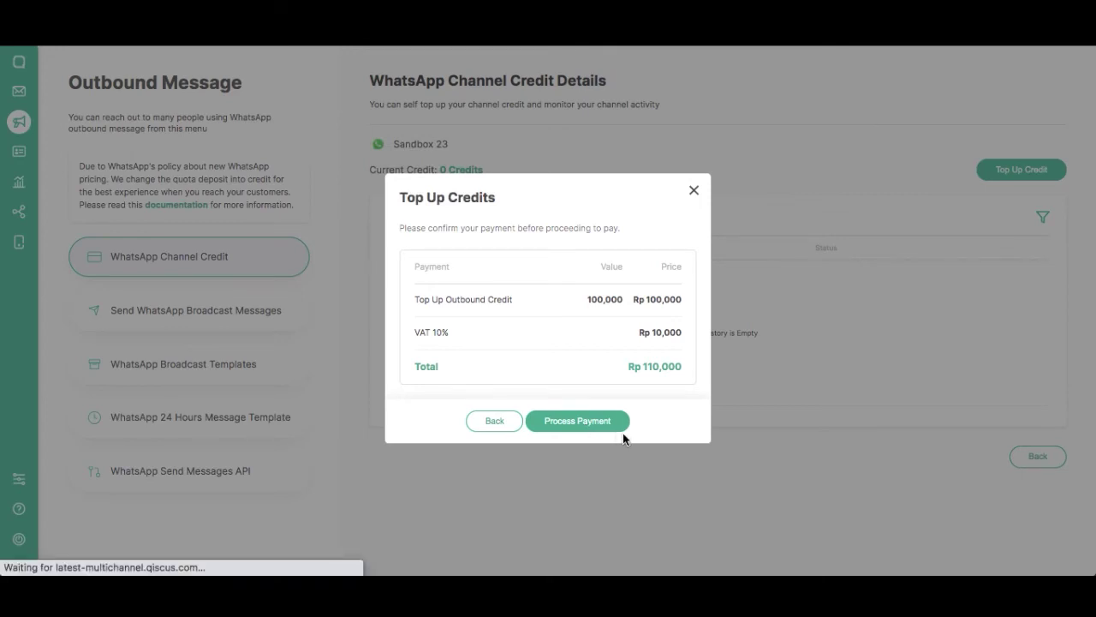
{"action": "left_click", "coordinate": [578, 421]}
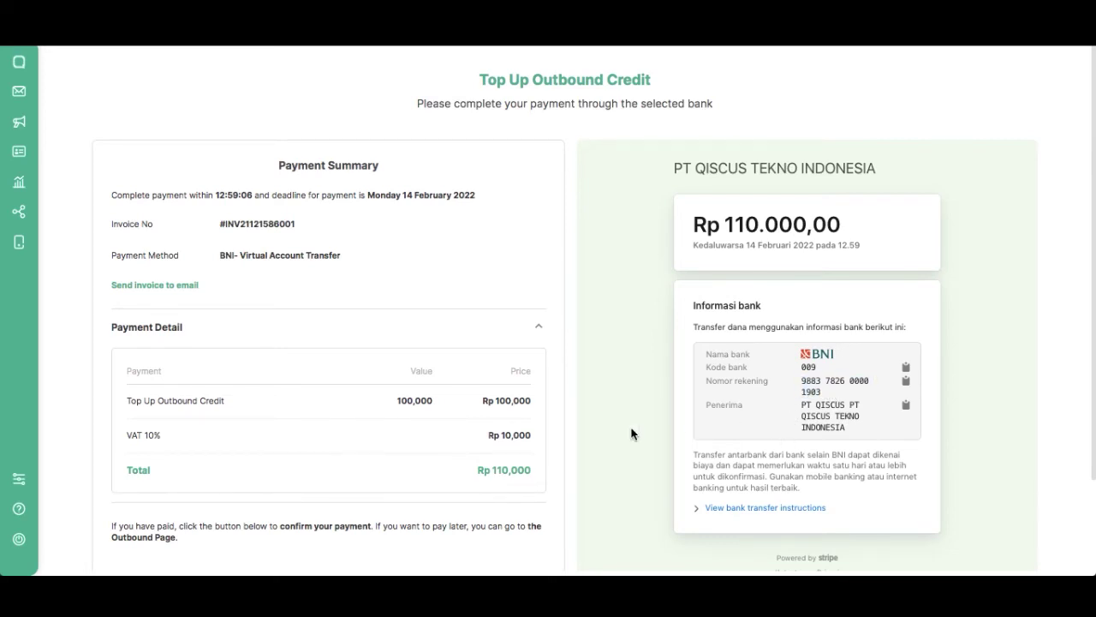
Scroll through the Payment Summary to the BNI transfer details and confirmation instructions.
{"action": "scroll", "scroll_direction": "down", "scroll_amount": 3}
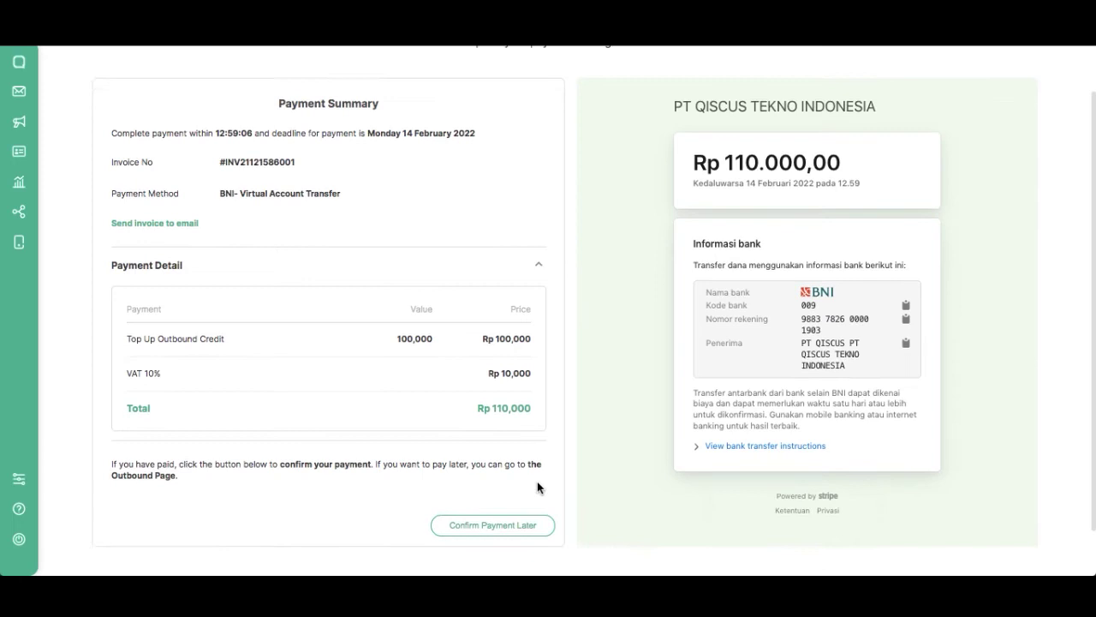
{"action": "scroll", "scroll_direction": "down", "scroll_amount": 3}
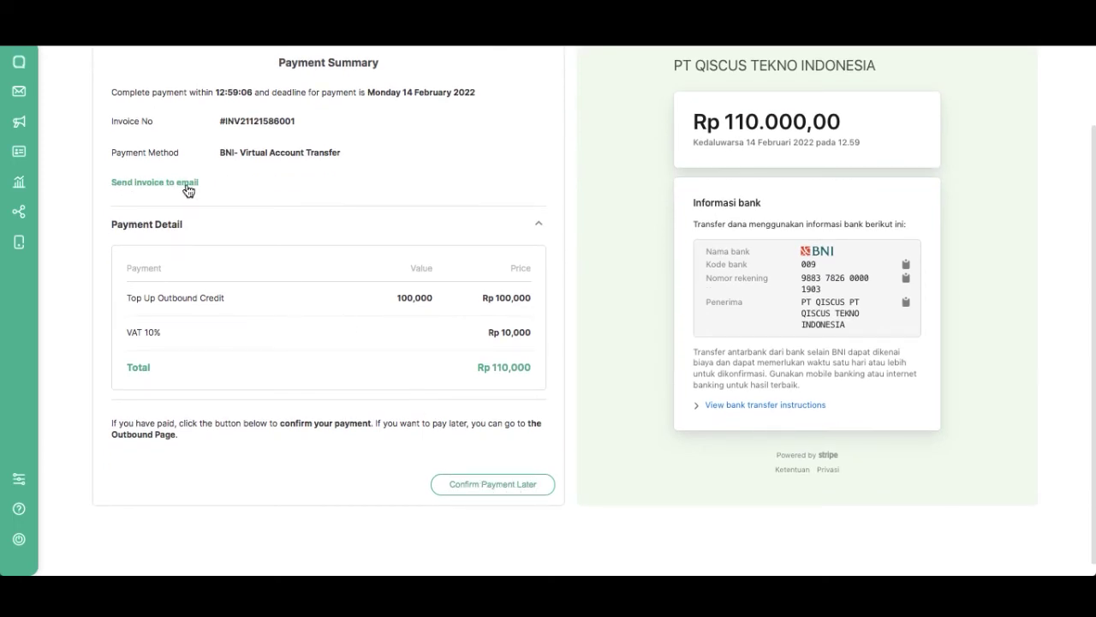
Enter 'risna' as the invoice email recipient, adding then removing an extra address field.
{"action": "left_click", "coordinate": [154, 182]}
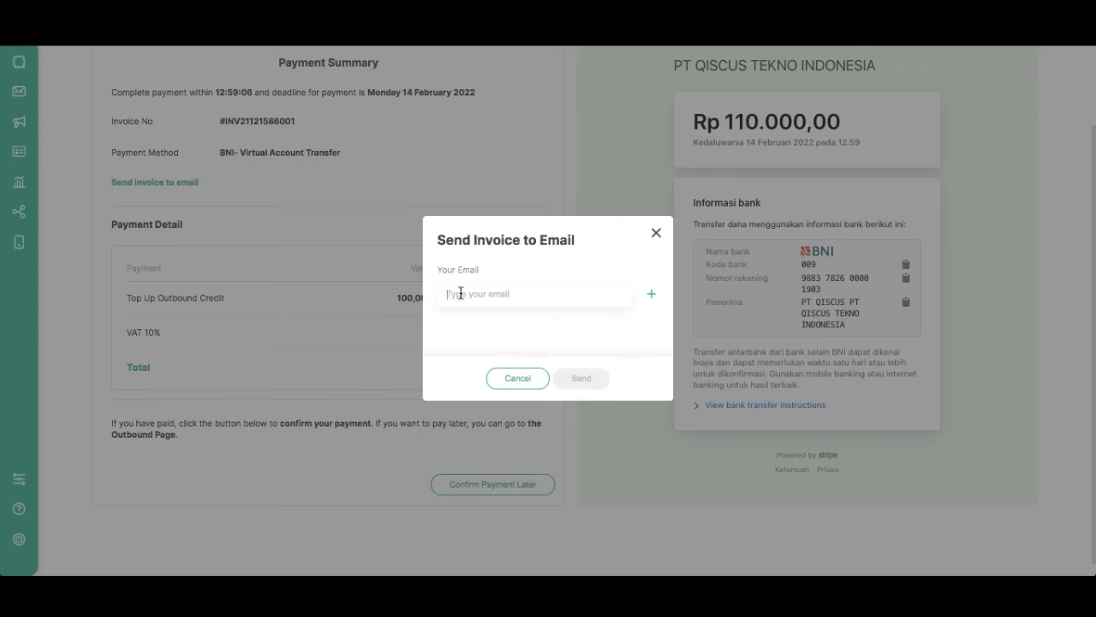
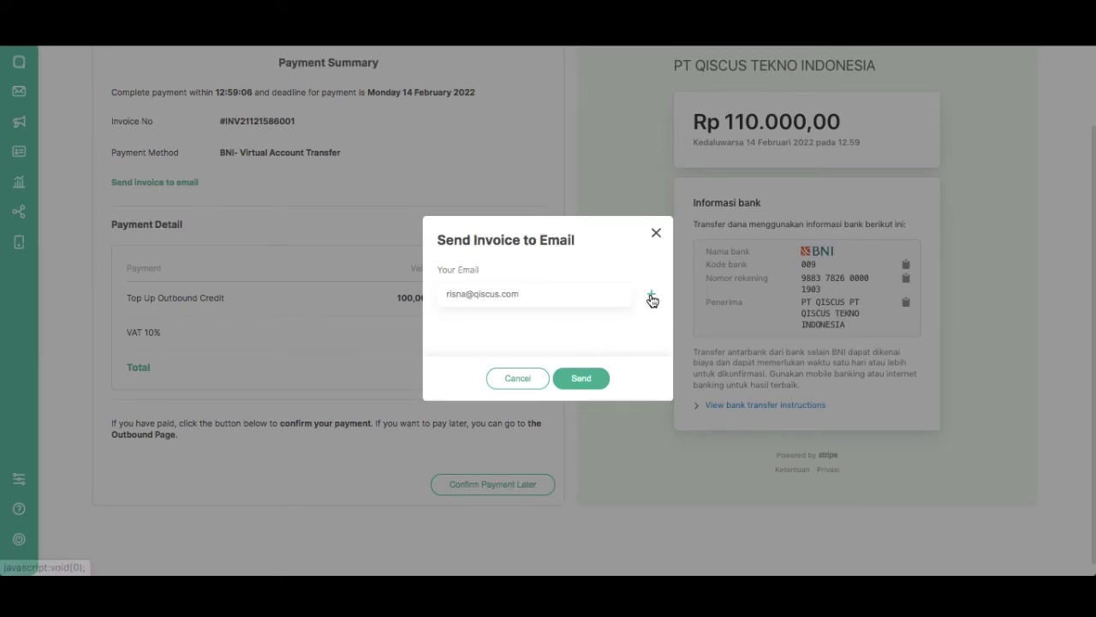
{"action": "left_click", "coordinate": [651, 300]}
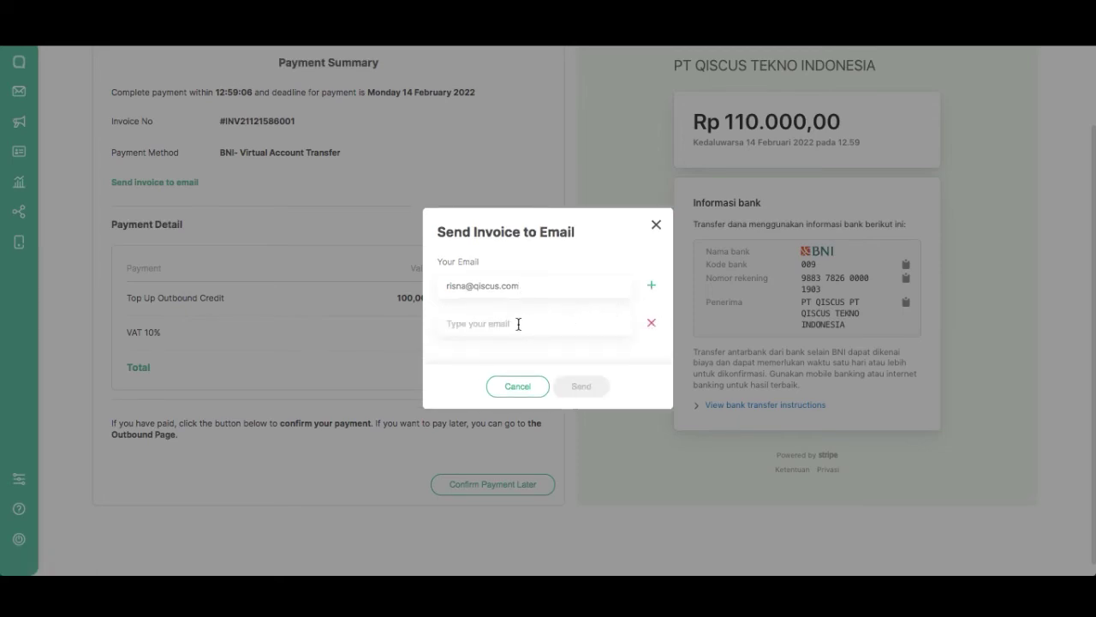
{"action": "left_click", "coordinate": [651, 323]}
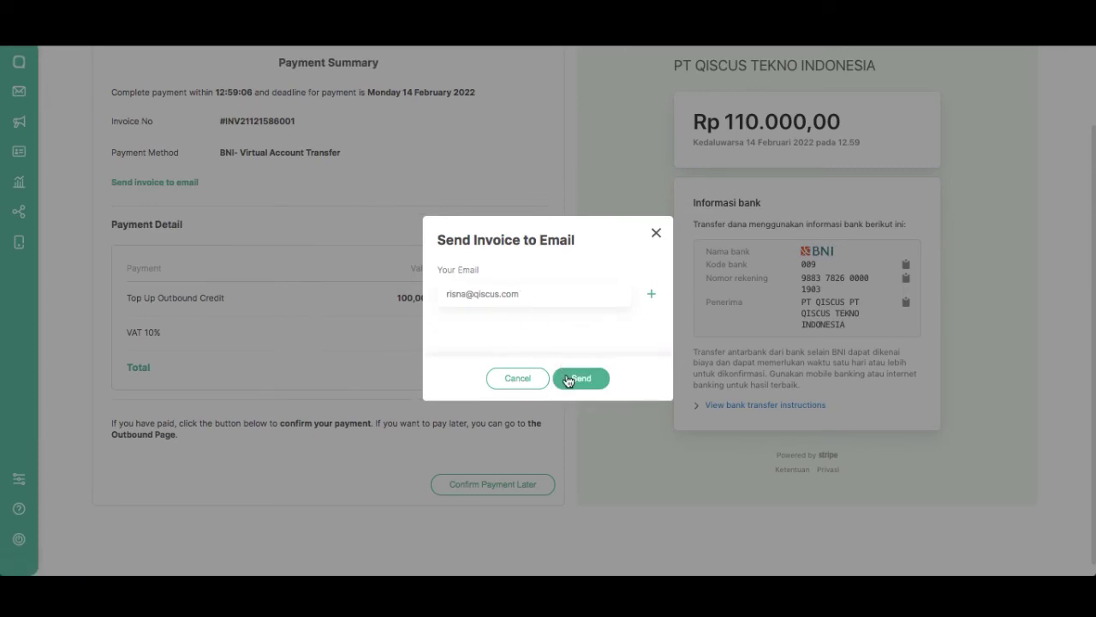
Send the invoice to the entered address and dismiss the sent confirmation.
{"action": "left_click", "coordinate": [580, 378]}
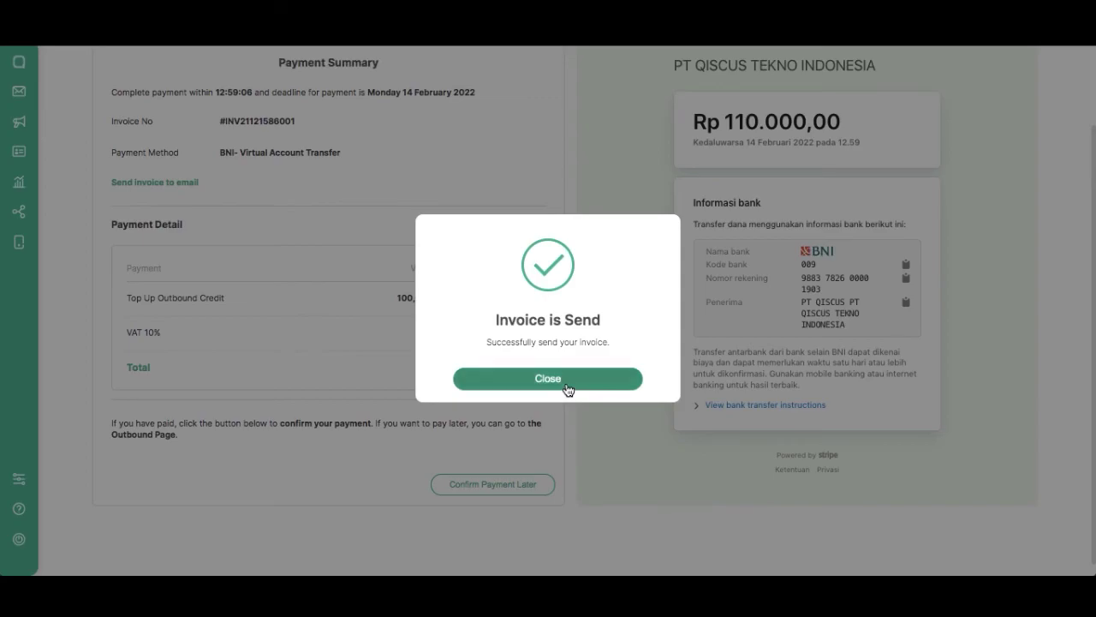
{"action": "left_click", "coordinate": [547, 377]}
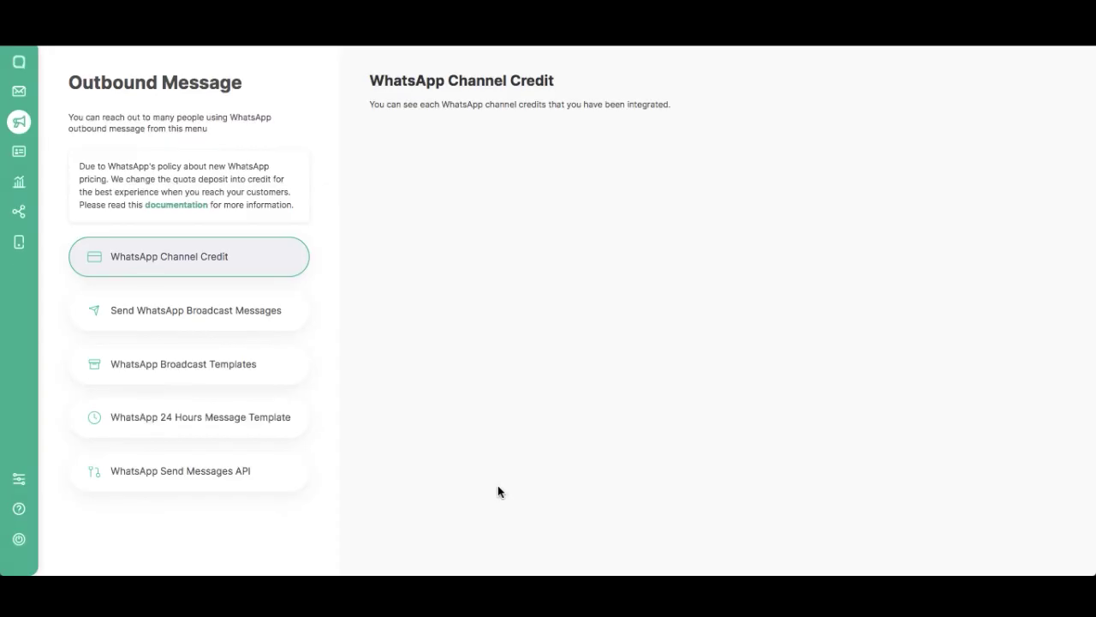
{"action": "left_click", "coordinate": [189, 257]}
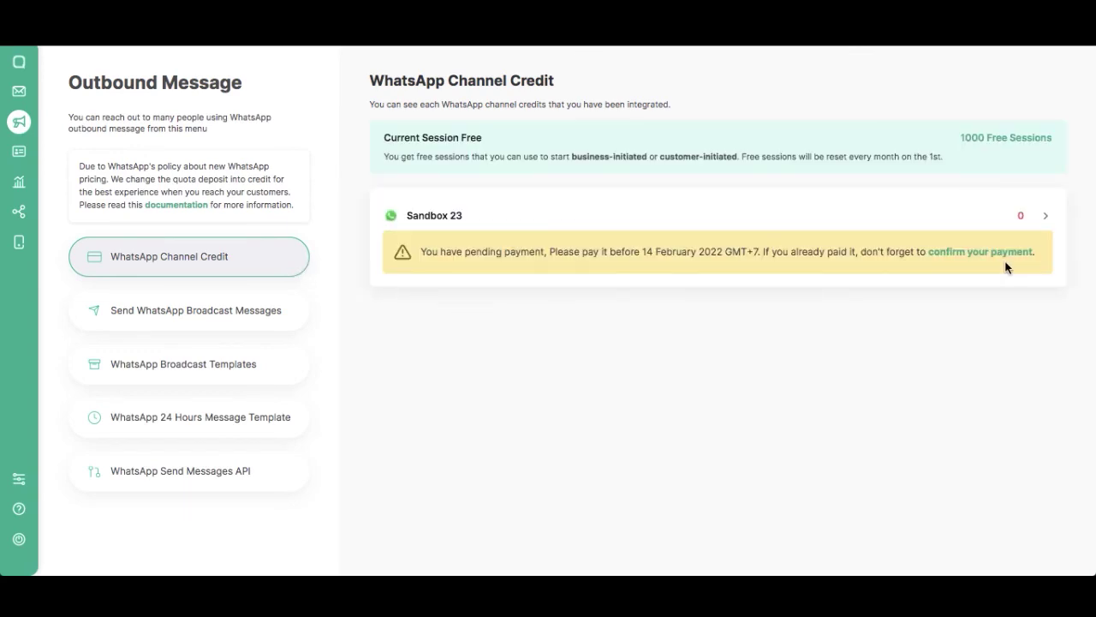
{"action": "left_click", "coordinate": [980, 251]}
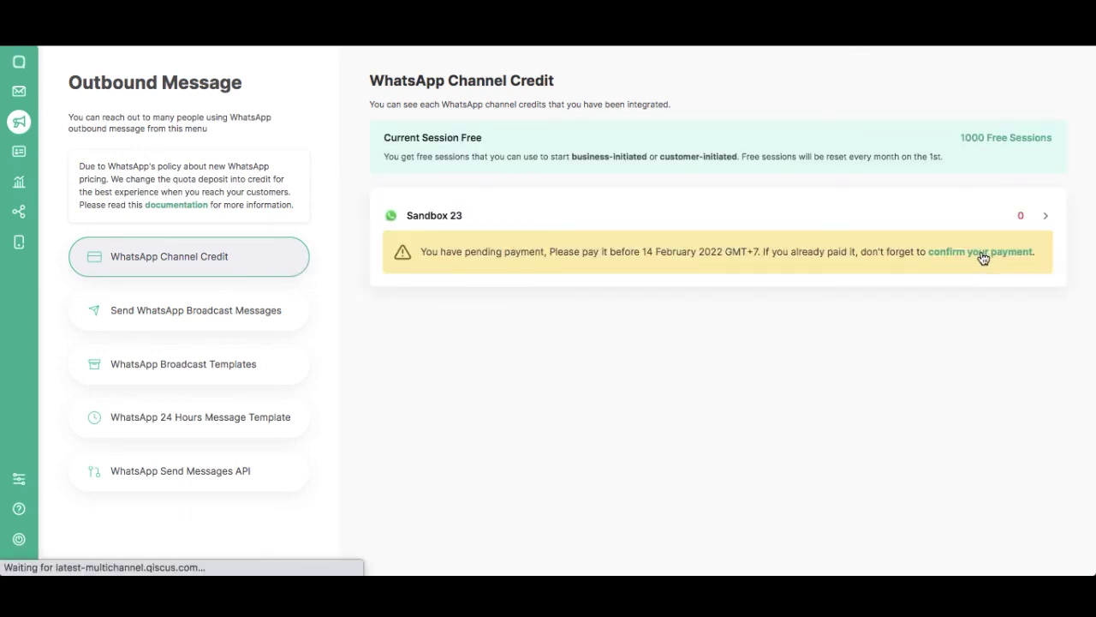
{"action": "left_click", "coordinate": [981, 251]}
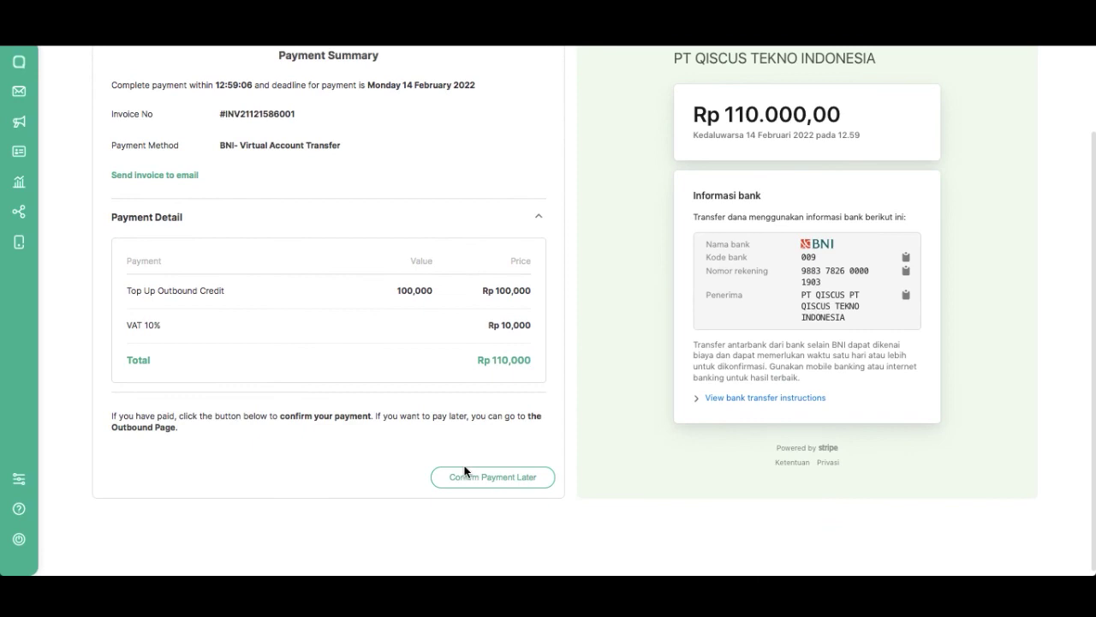
{"action": "left_click", "coordinate": [18, 120]}
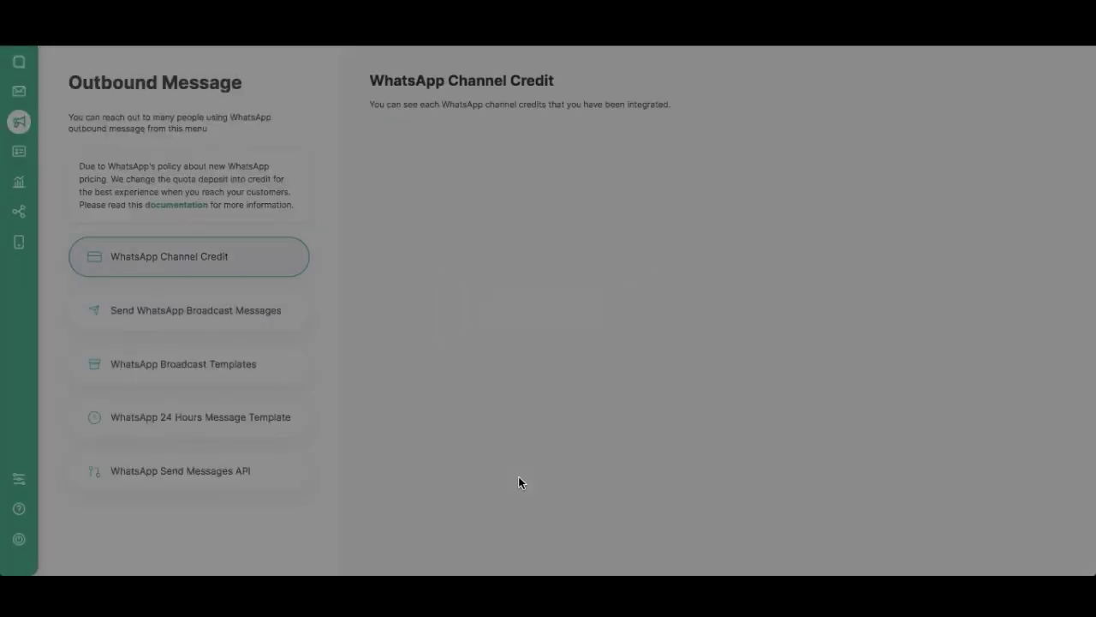
View Sandbox 23's credit details with the pending 100,000 top-up in Top Up History.
{"action": "left_click", "coordinate": [168, 256]}
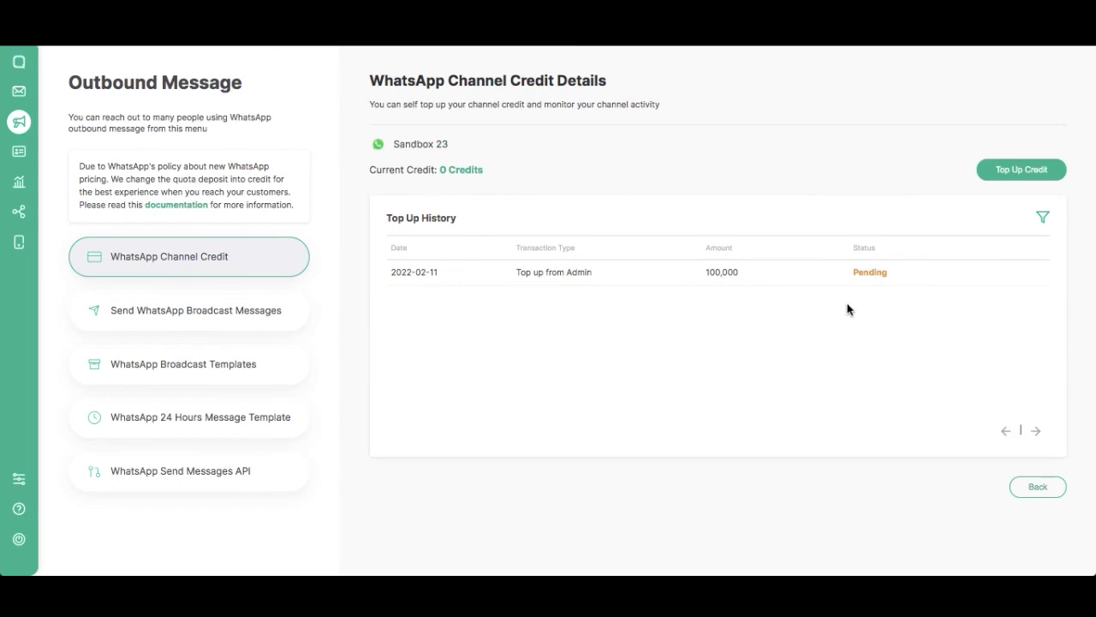
{"action": "mouse_move", "coordinate": [762, 310]}
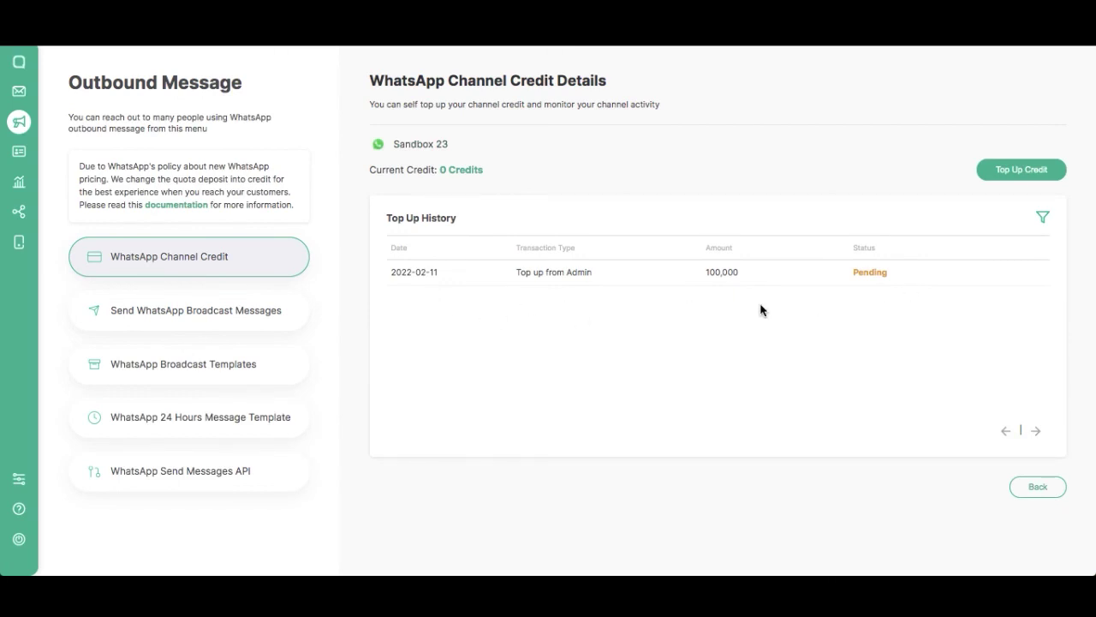
{"action": "mouse_move", "coordinate": [906, 303]}
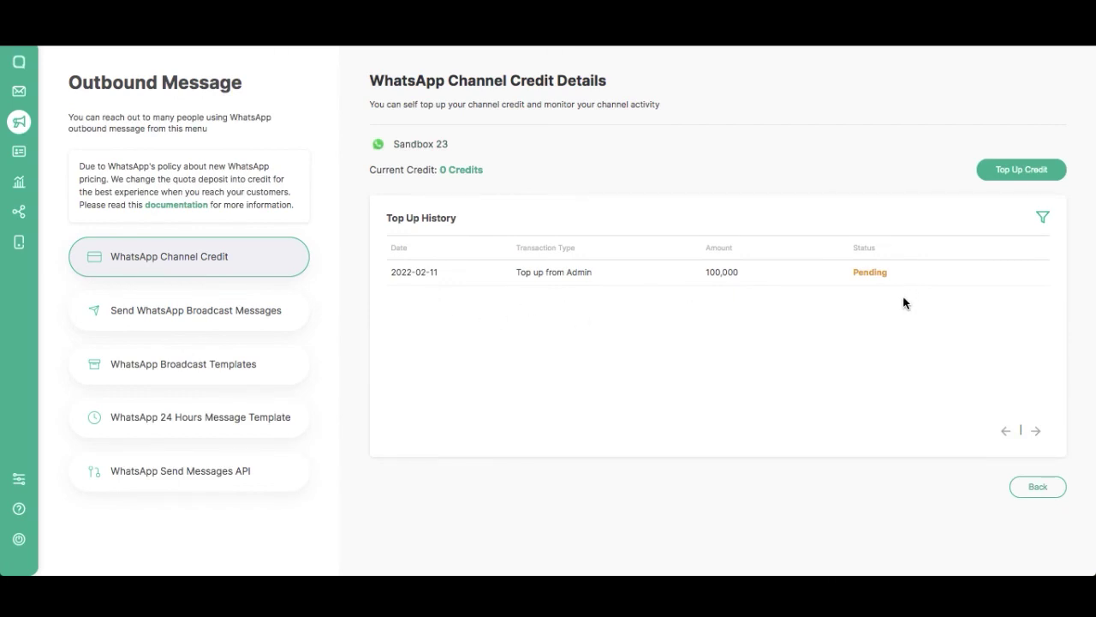